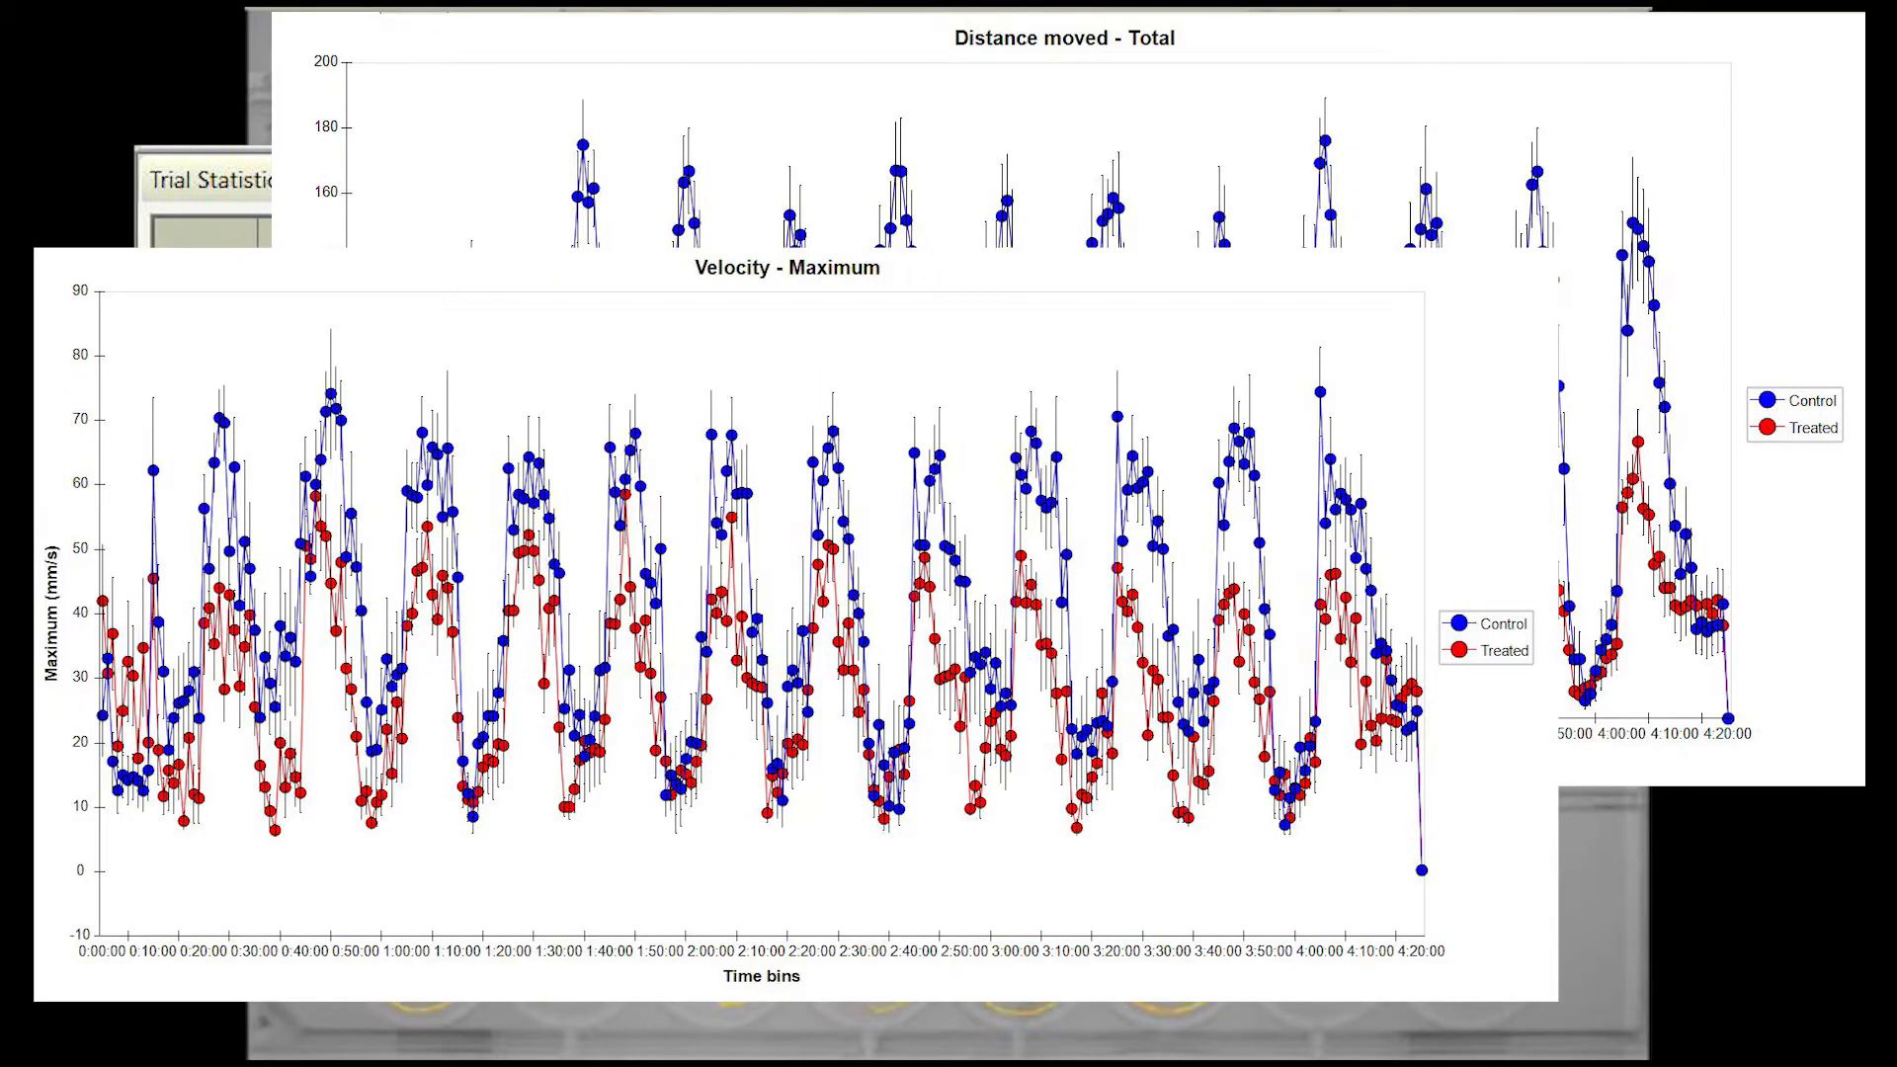
- Show the Group Statistics & Charts view with the Mutant vs Wild-type Distance moved – Total bar chart
click(461, 180)
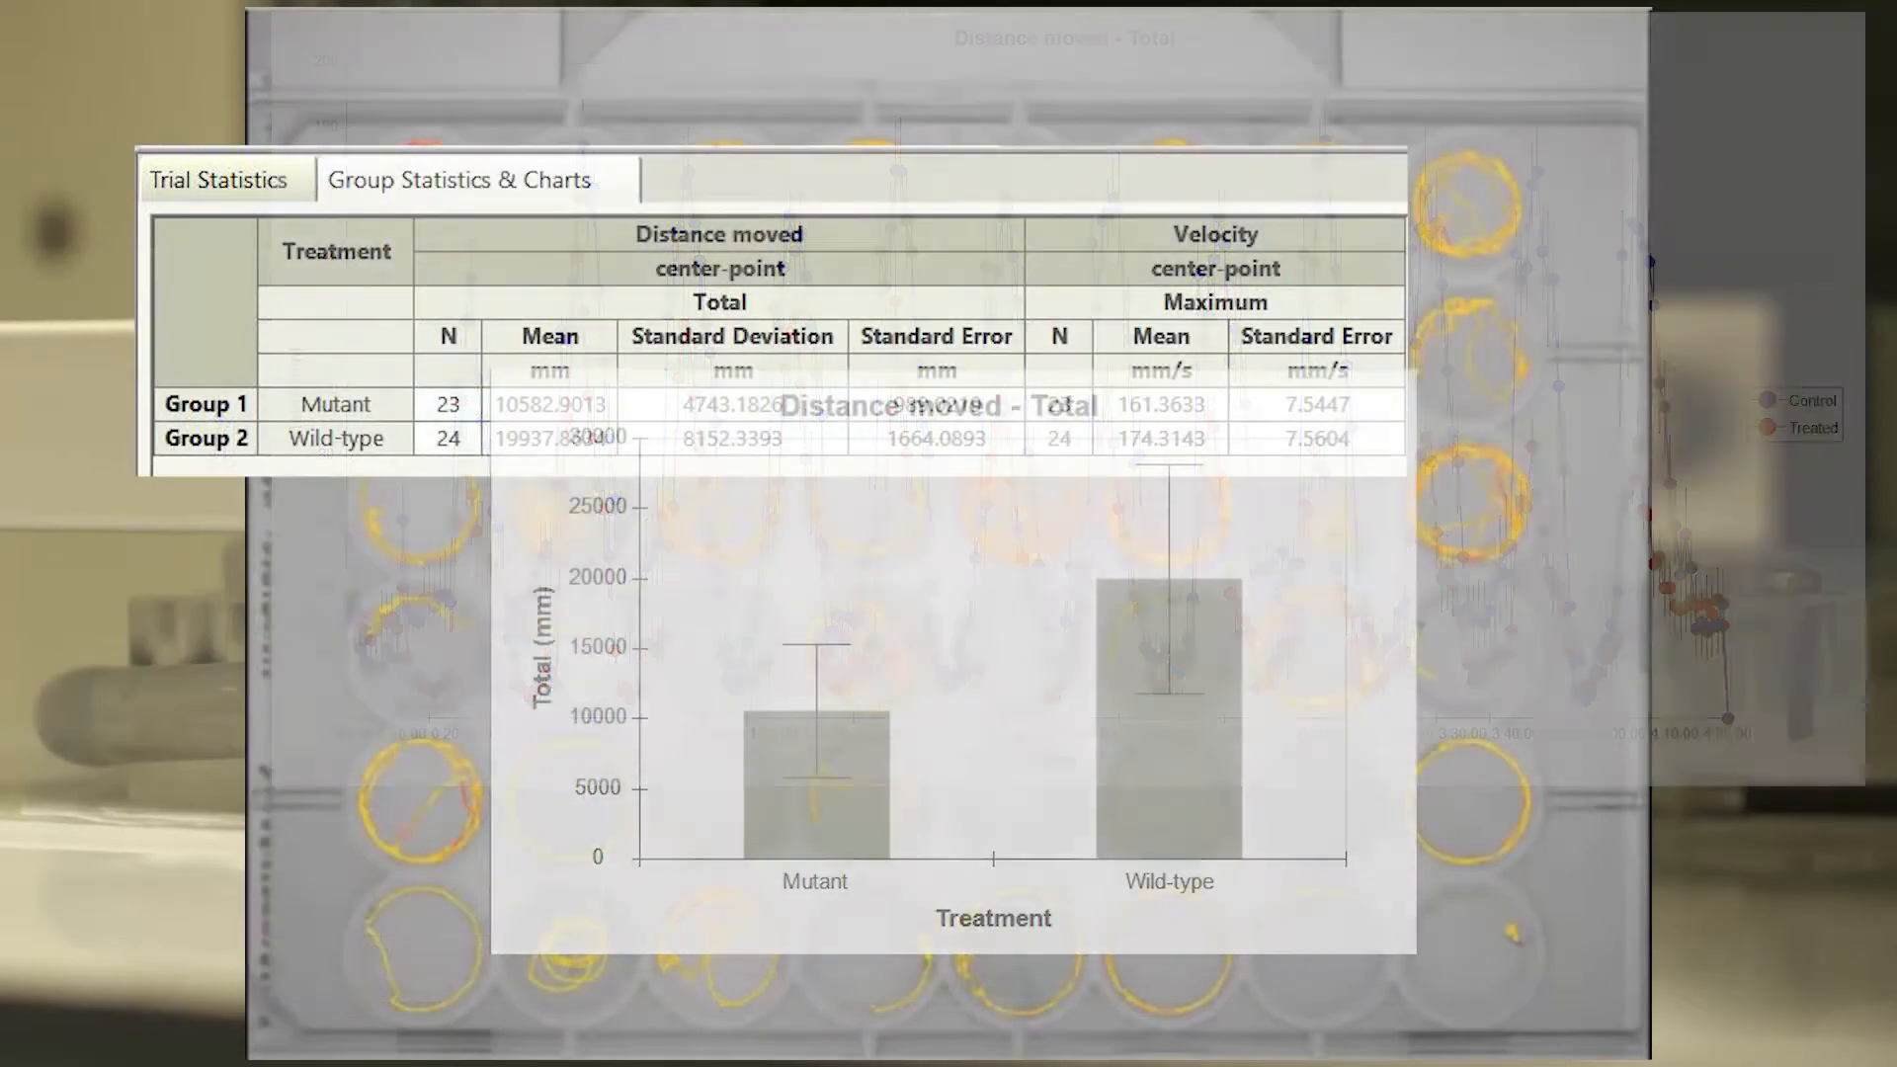